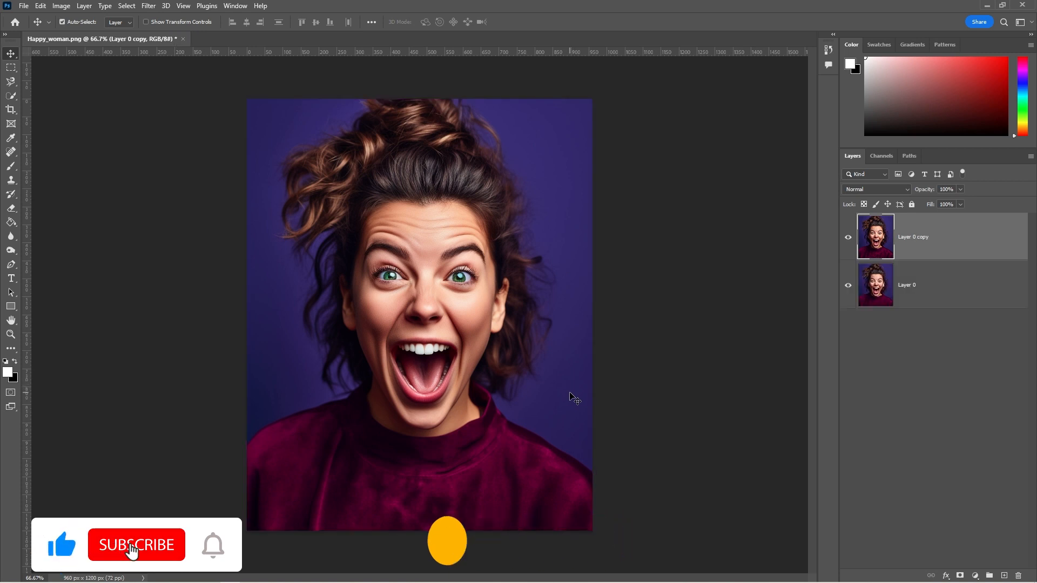
- Hide the Layer 0 copy portrait layer
{"action": "left_click", "coordinate": [848, 244]}
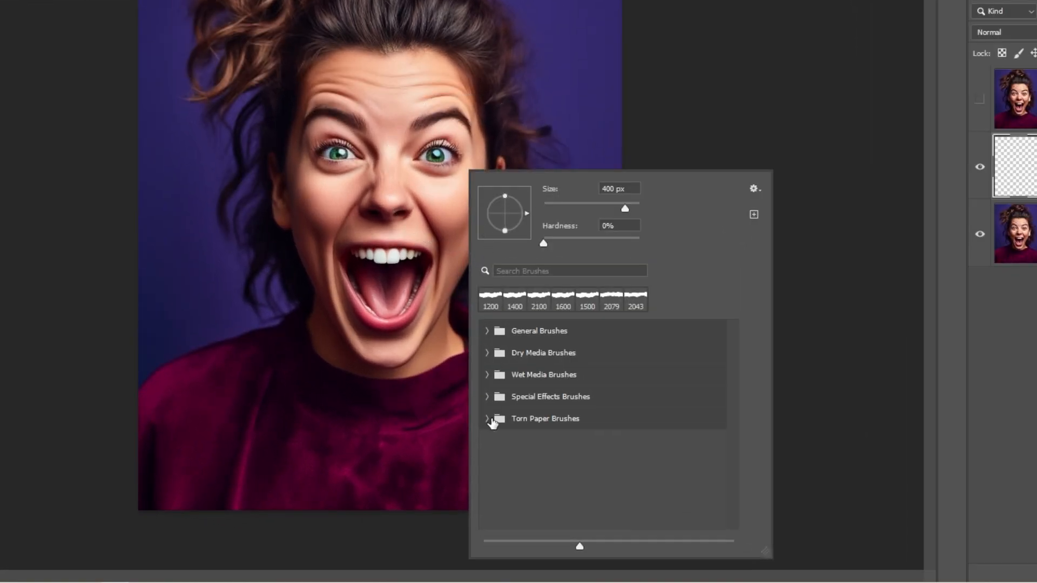
- Choose a tip from Torn Paper Brushes and paint a white strip across the eyes and nose
{"action": "left_click", "coordinate": [487, 419]}
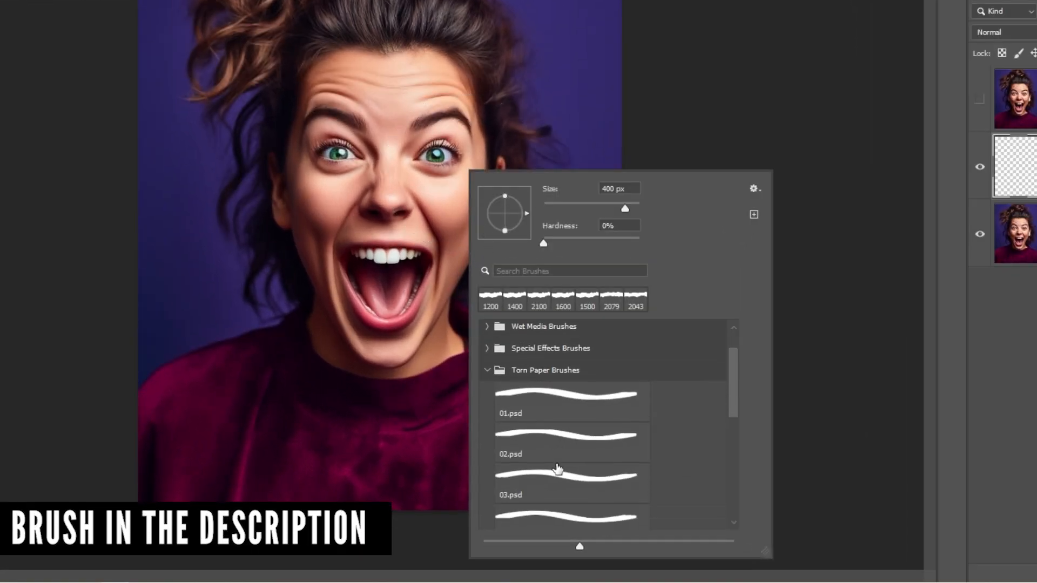
{"action": "scroll", "scroll_direction": "down", "scroll_amount": 3}
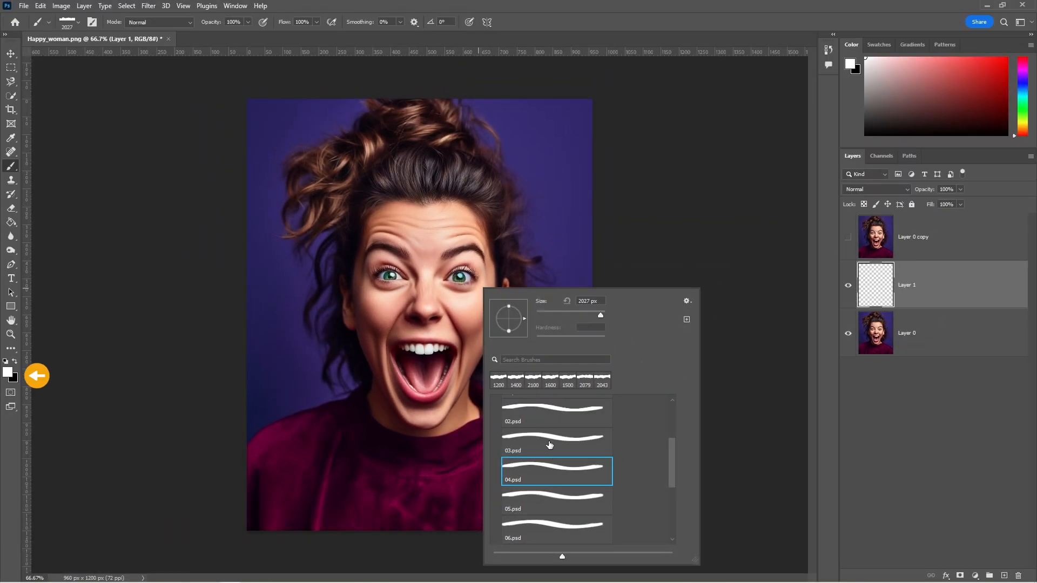
{"action": "left_click", "coordinate": [554, 443]}
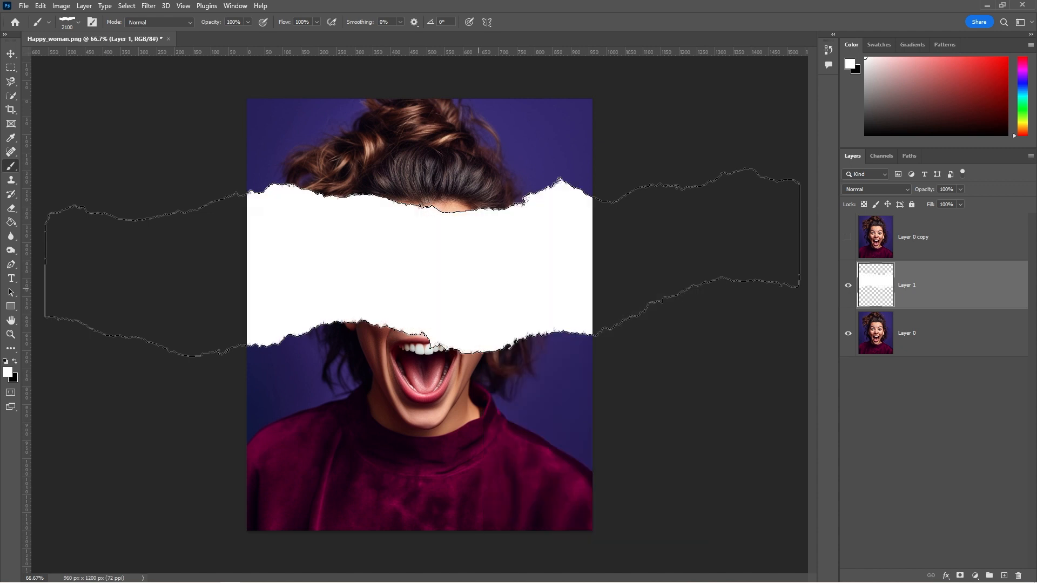
- Show Layer 0 copy again and clip it to the torn strip layer below
{"action": "left_click", "coordinate": [913, 237]}
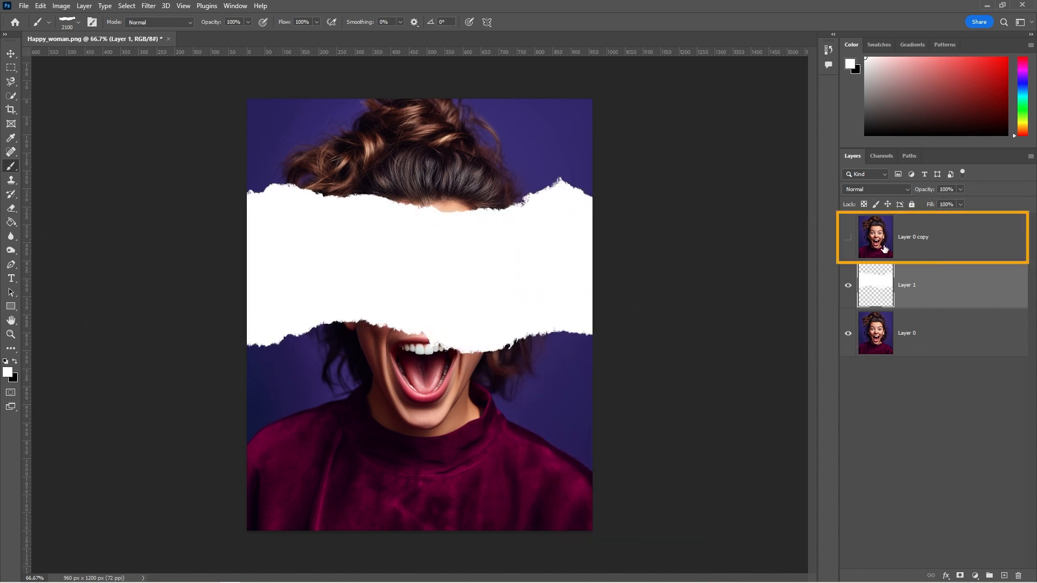
{"action": "left_click", "coordinate": [848, 237]}
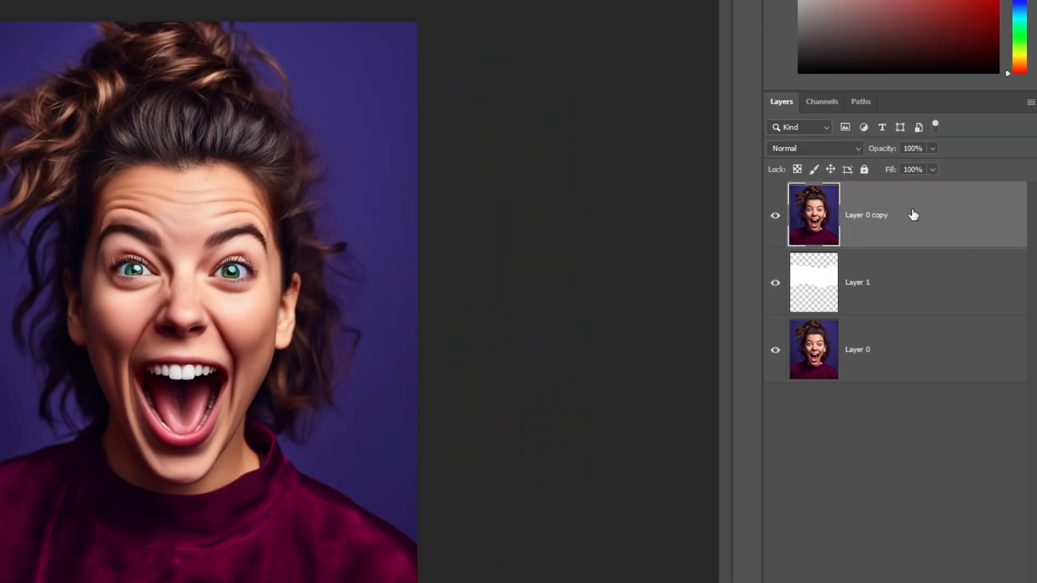
{"action": "right_click", "coordinate": [866, 214]}
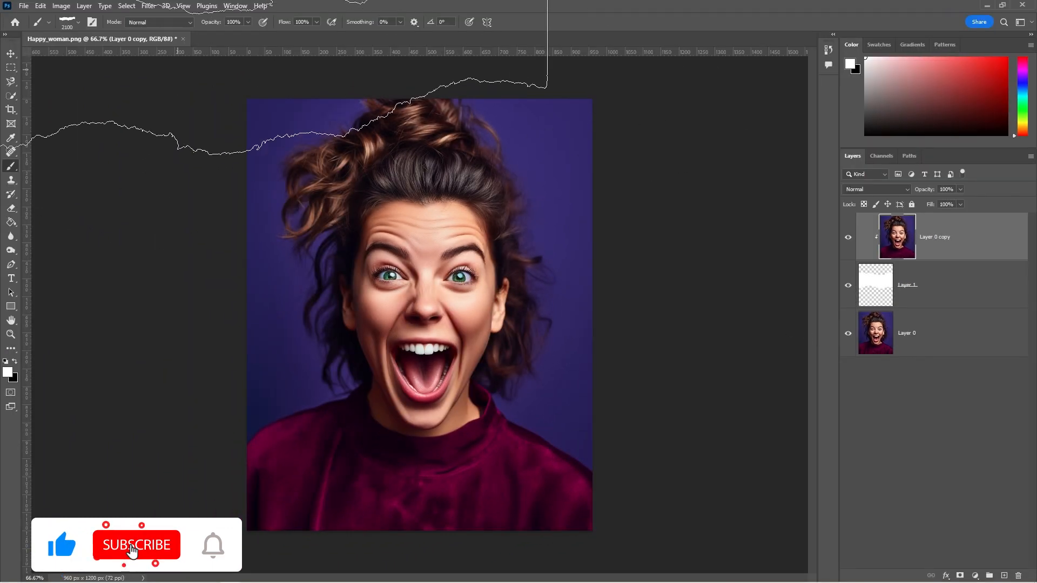
- Desaturate the clipped Layer 0 copy into a grayscale face band
{"action": "left_click", "coordinate": [85, 9]}
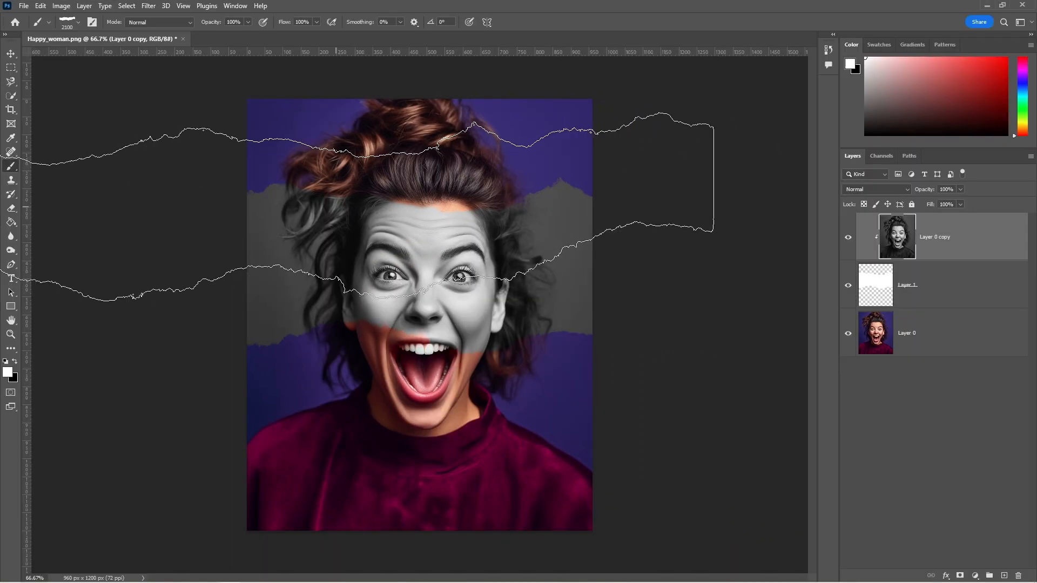
{"action": "left_click", "coordinate": [11, 54]}
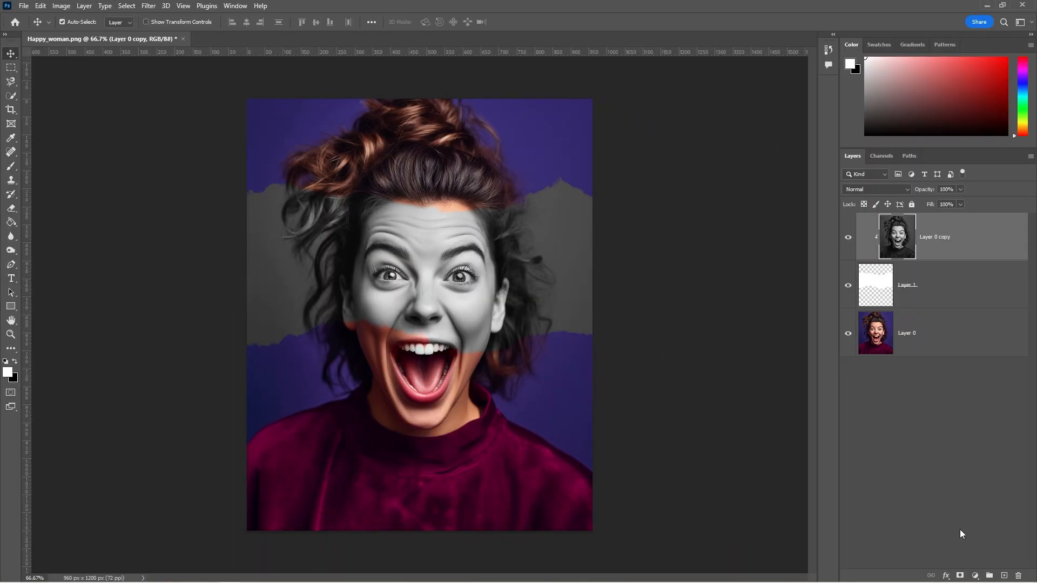
- Add a new layer clipped to the grayscale copy for white torn edges
{"action": "left_click", "coordinate": [990, 575]}
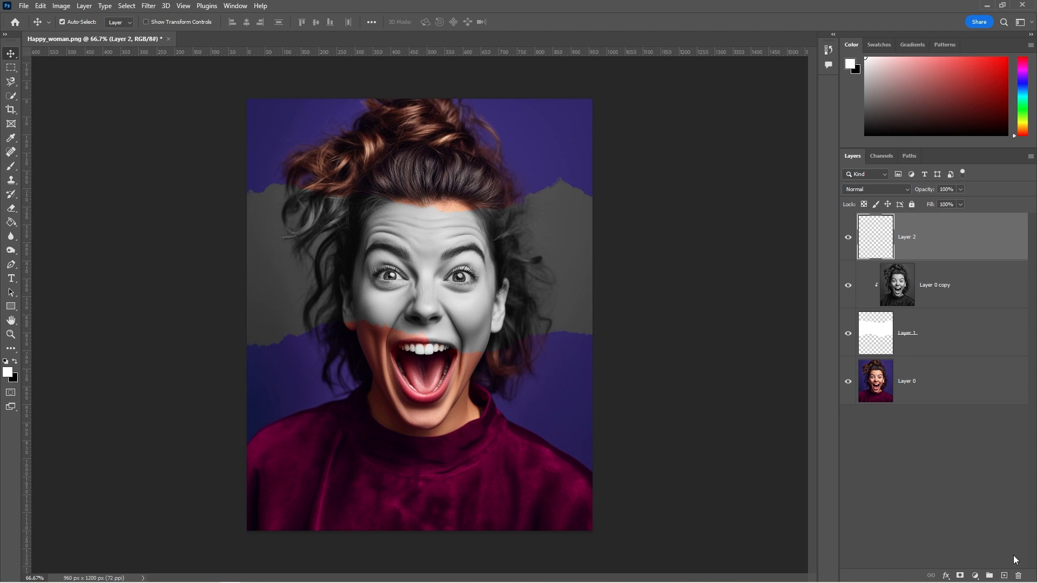
{"action": "right_click", "coordinate": [907, 237]}
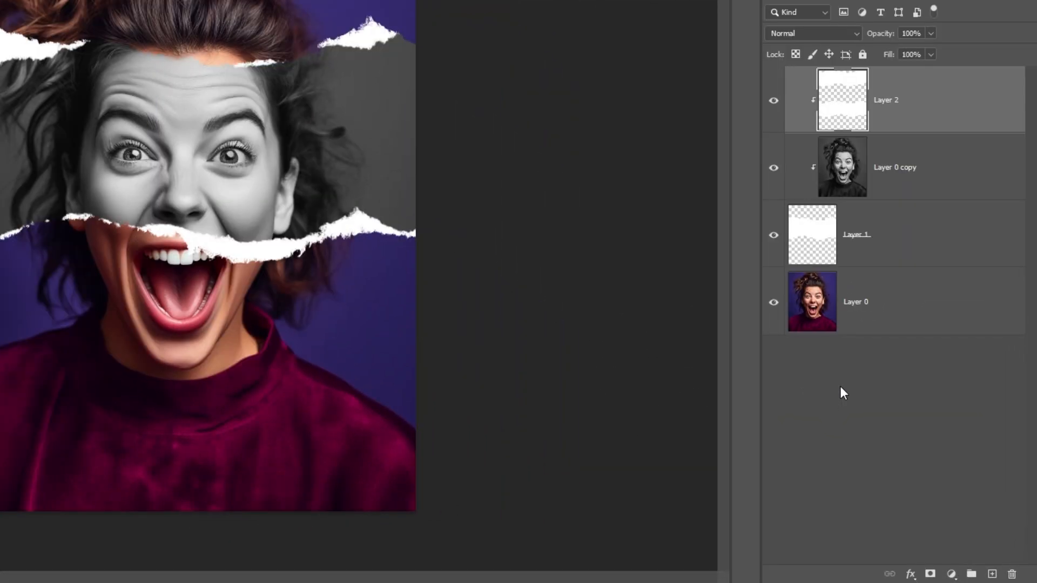
- Apply a drop shadow with Distance 0, Spread 8 and Size 13 to Layer 2
{"action": "left_click", "coordinate": [911, 574]}
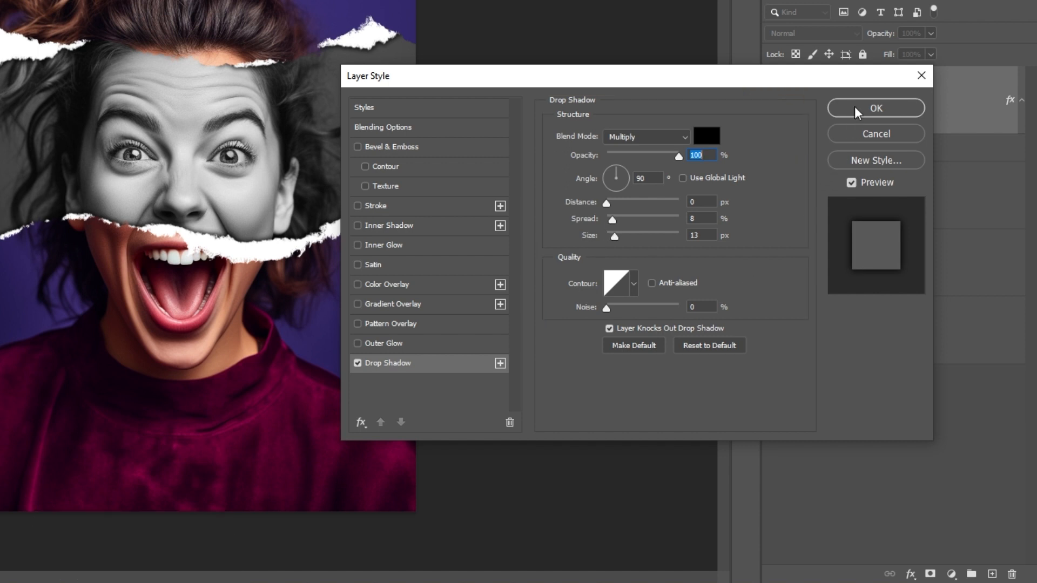
{"action": "left_click", "coordinate": [876, 108]}
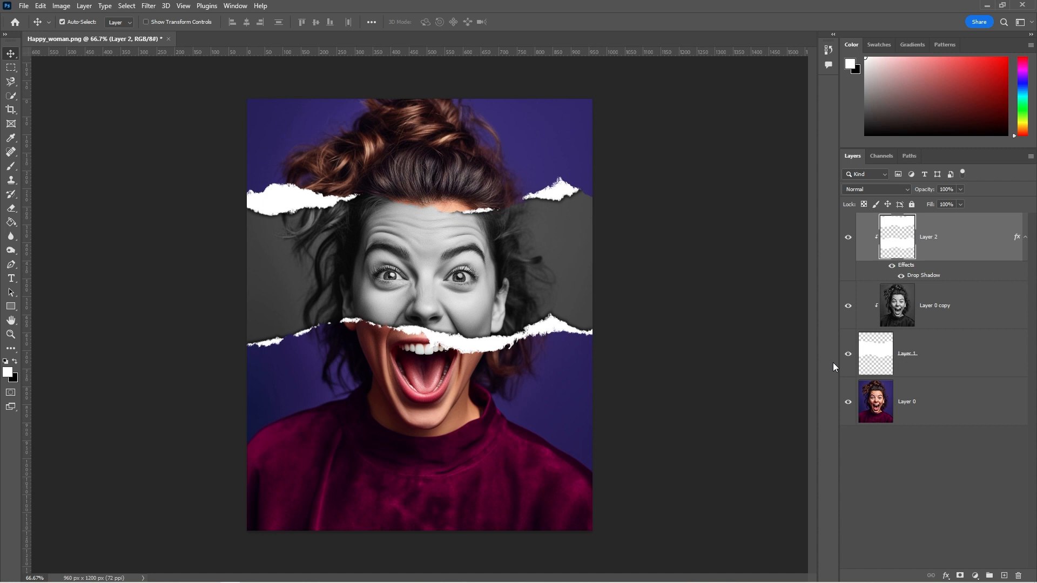